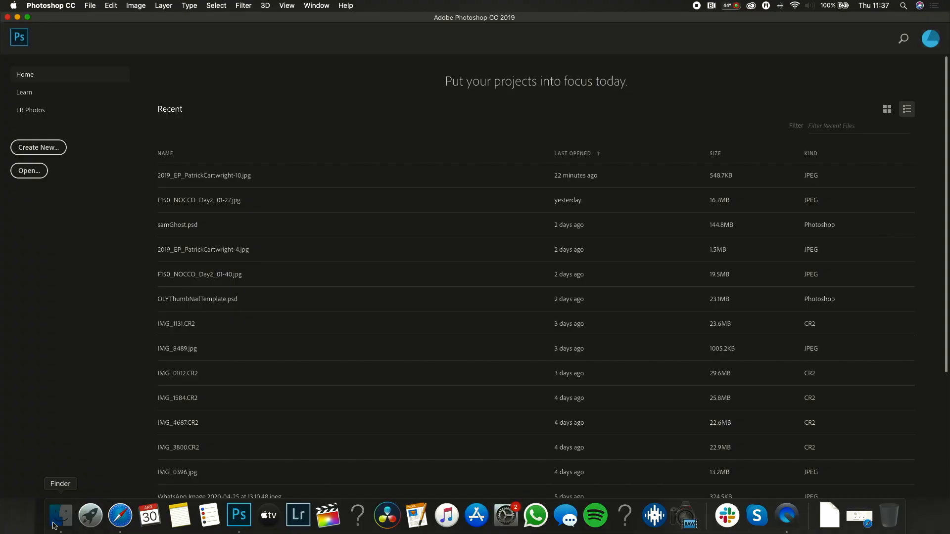
- Open the recent festival photo of the kissing couple from the Home screen
{"action": "left_click", "coordinate": [60, 516]}
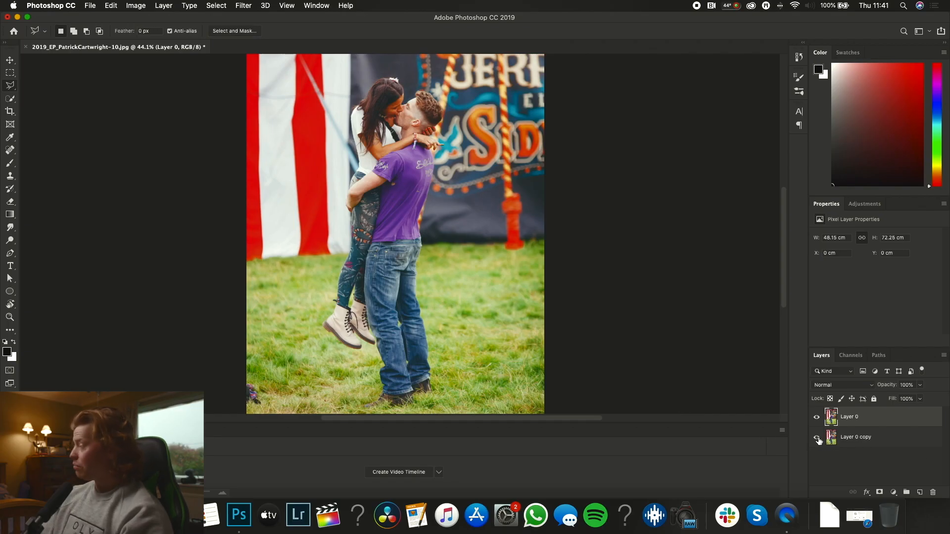
- Hide Layer 0 copy and erase the lassoed couple on Layer 0 with a Content-Aware fill
{"action": "left_click", "coordinate": [817, 437]}
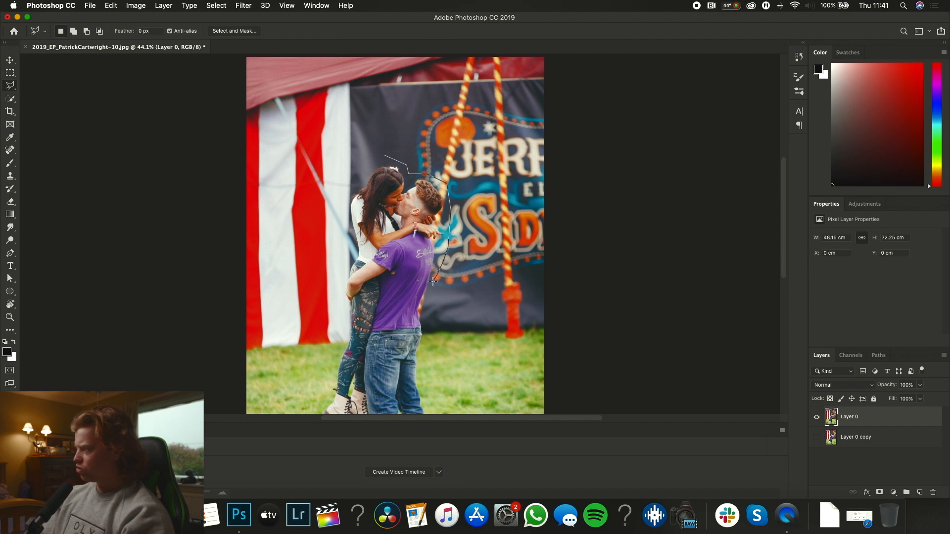
{"action": "scroll", "scroll_direction": "down", "scroll_amount": 3}
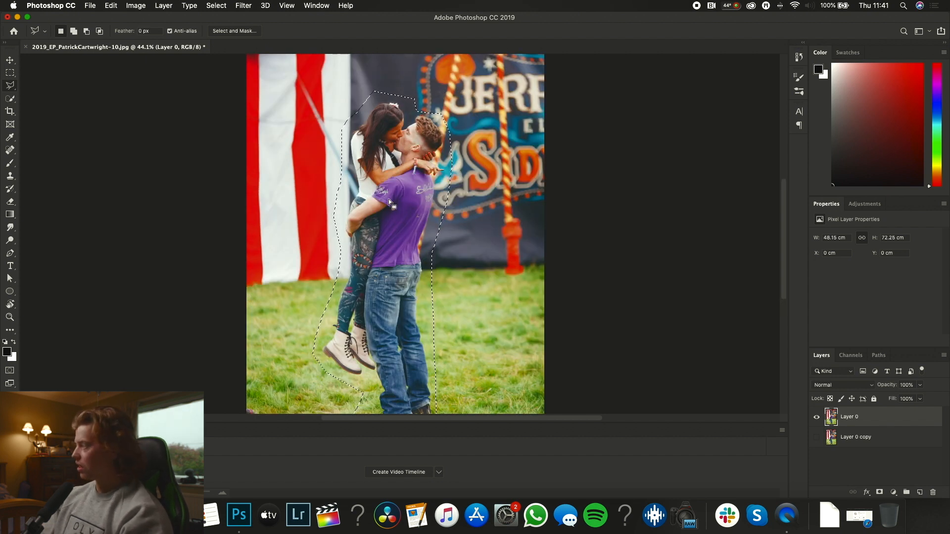
{"action": "right_click", "coordinate": [390, 203]}
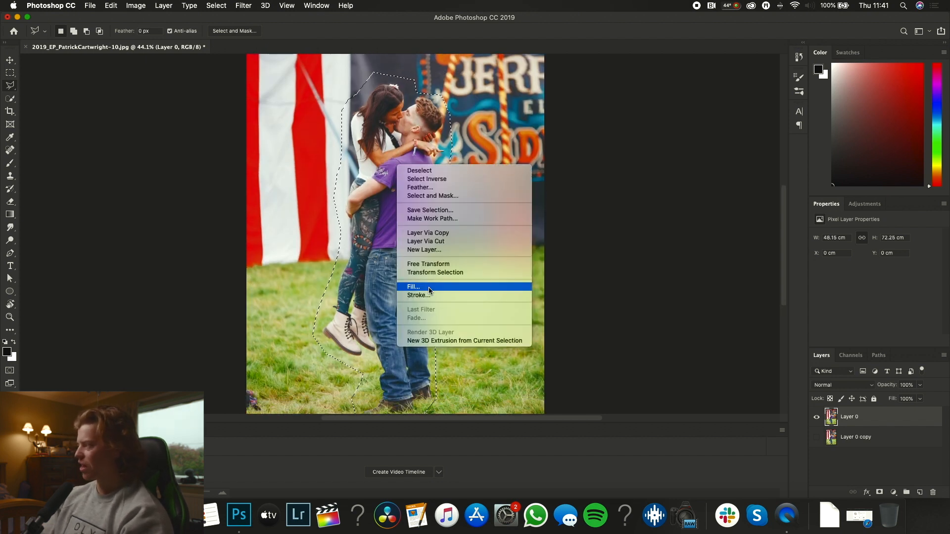
{"action": "left_click", "coordinate": [414, 287]}
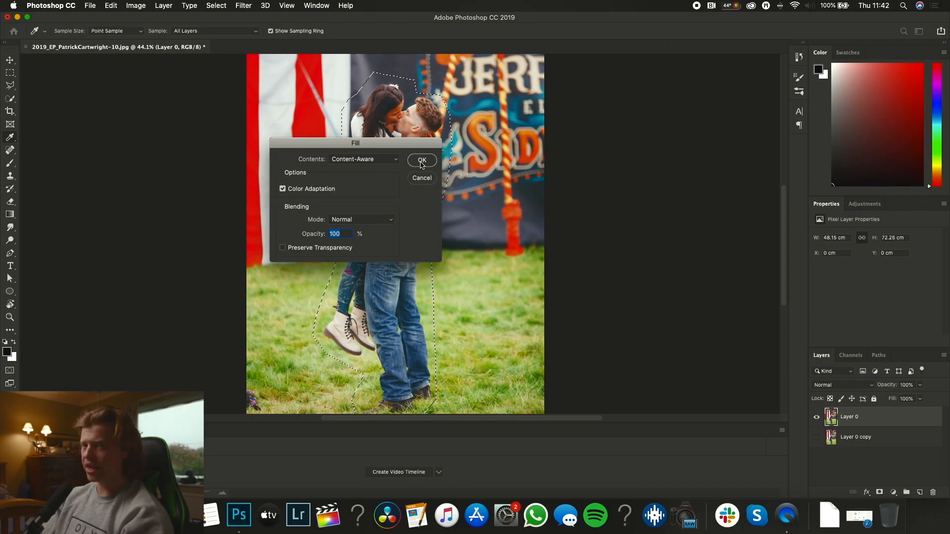
{"action": "left_click", "coordinate": [422, 160]}
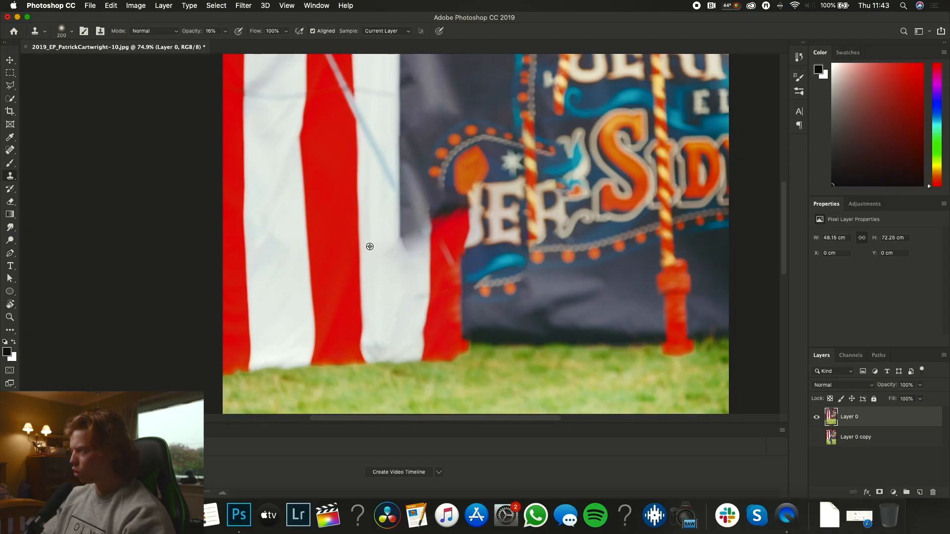
{"action": "mouse_move", "coordinate": [396, 205]}
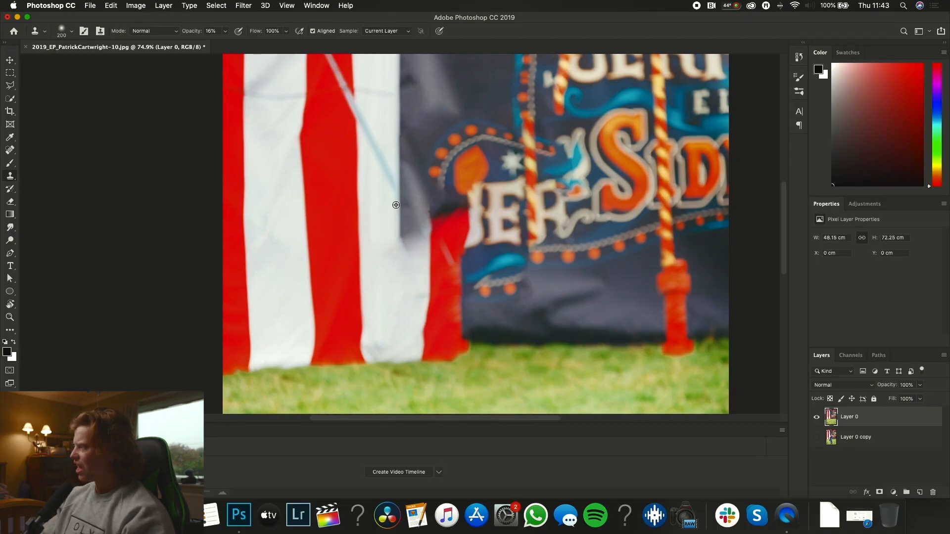
{"action": "mouse_move", "coordinate": [393, 266]}
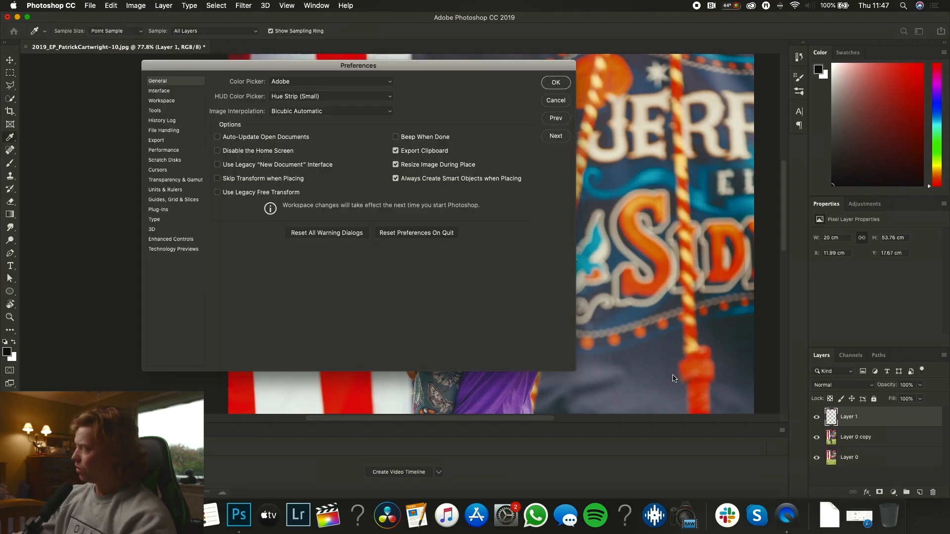
- Dismiss Preferences, drop Layer 0 copy and toggle Layer 0 visibility to verify the couple cut-out
{"action": "left_click", "coordinate": [554, 82]}
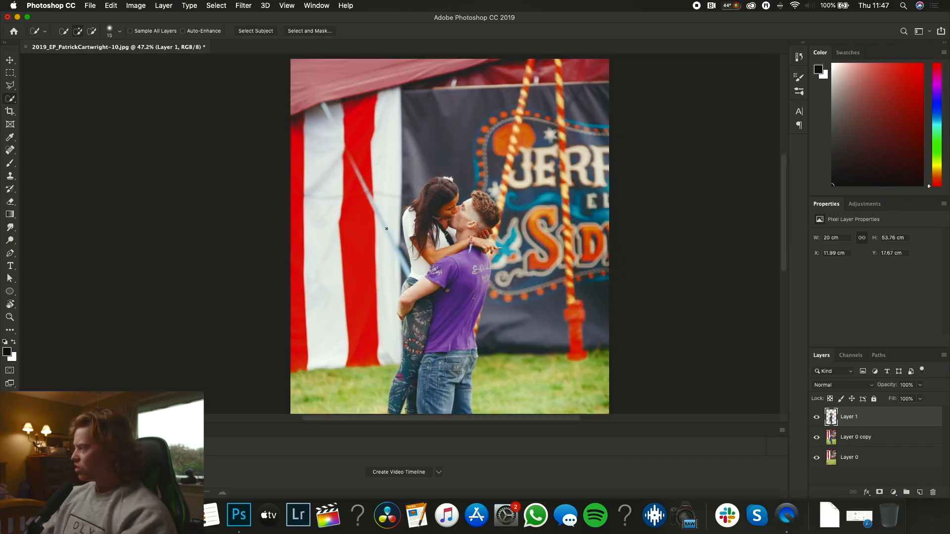
{"action": "scroll", "scroll_direction": "up", "scroll_amount": 3}
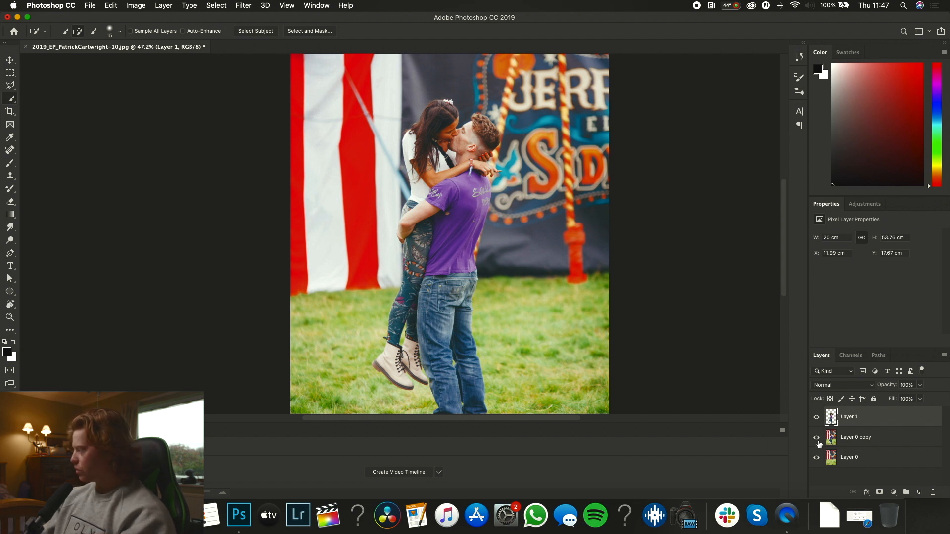
{"action": "left_click", "coordinate": [816, 436]}
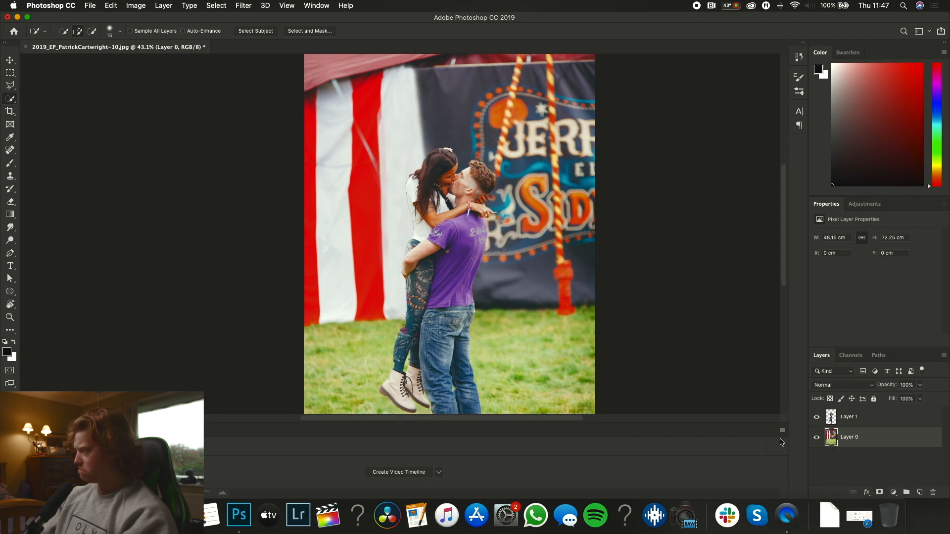
{"action": "left_click", "coordinate": [817, 436]}
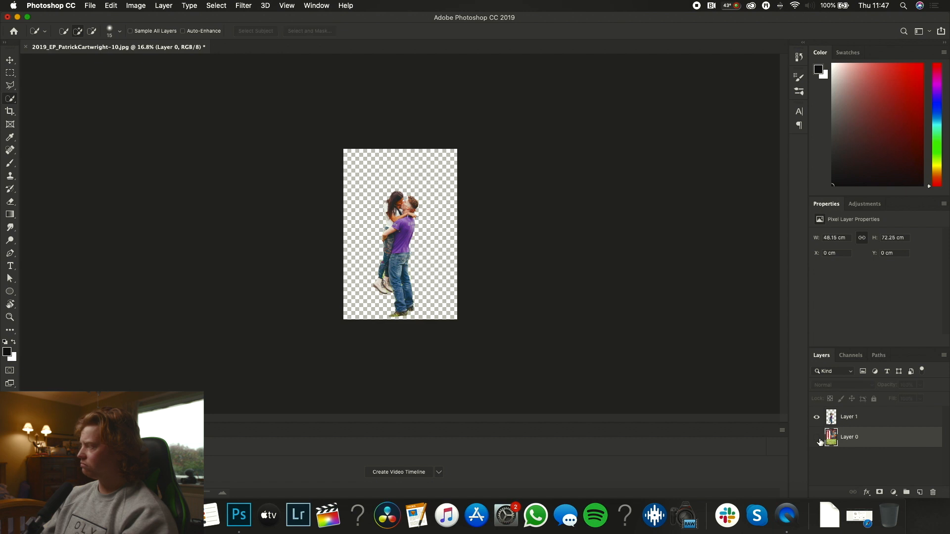
{"action": "left_click", "coordinate": [816, 416]}
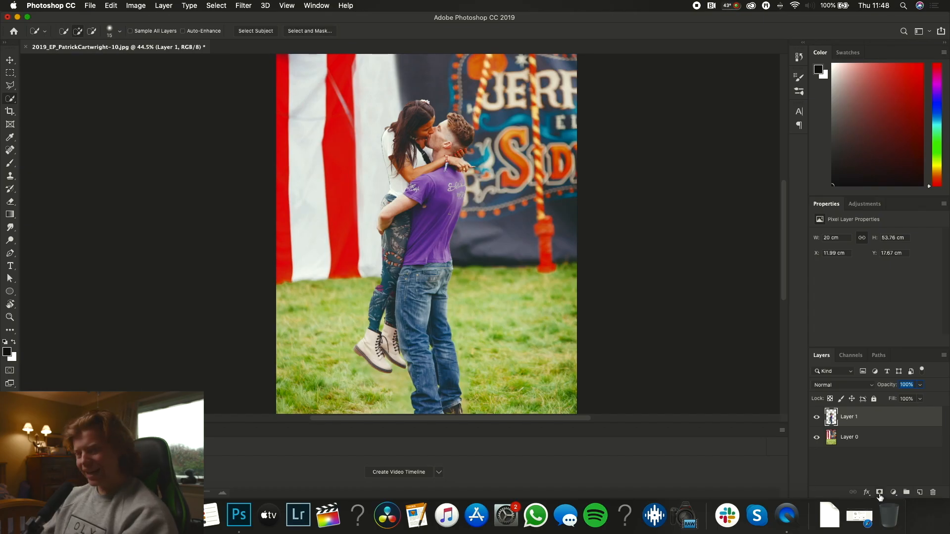
{"action": "left_click", "coordinate": [879, 492]}
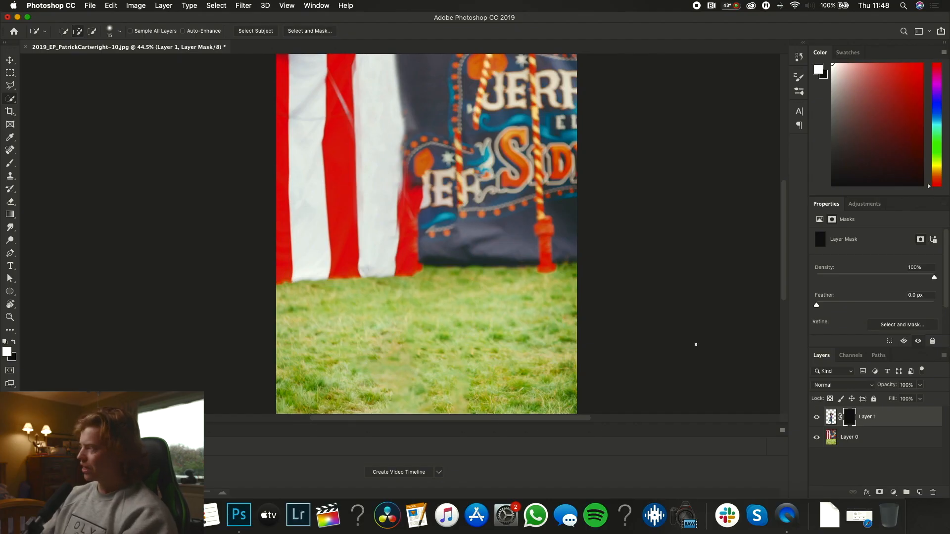
{"action": "mouse_move", "coordinate": [492, 265]}
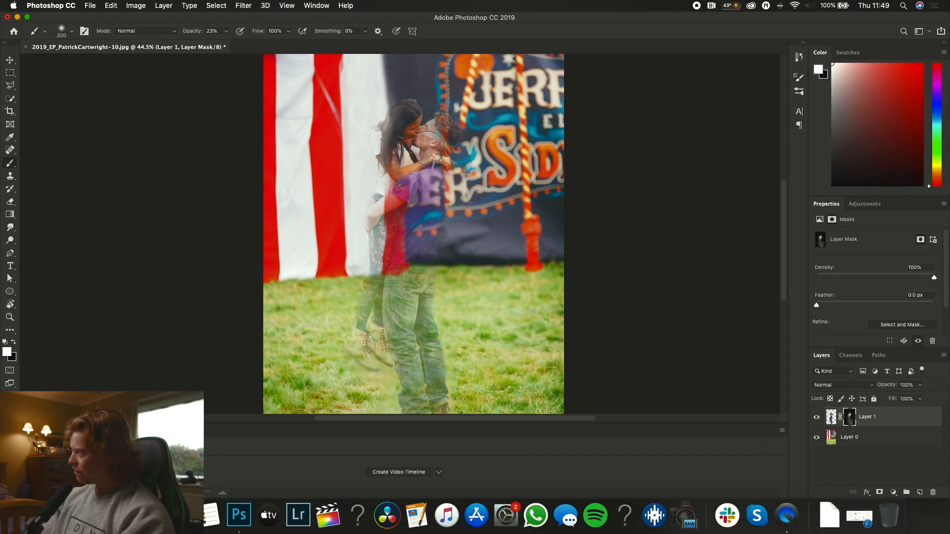
{"action": "mouse_move", "coordinate": [412, 145]}
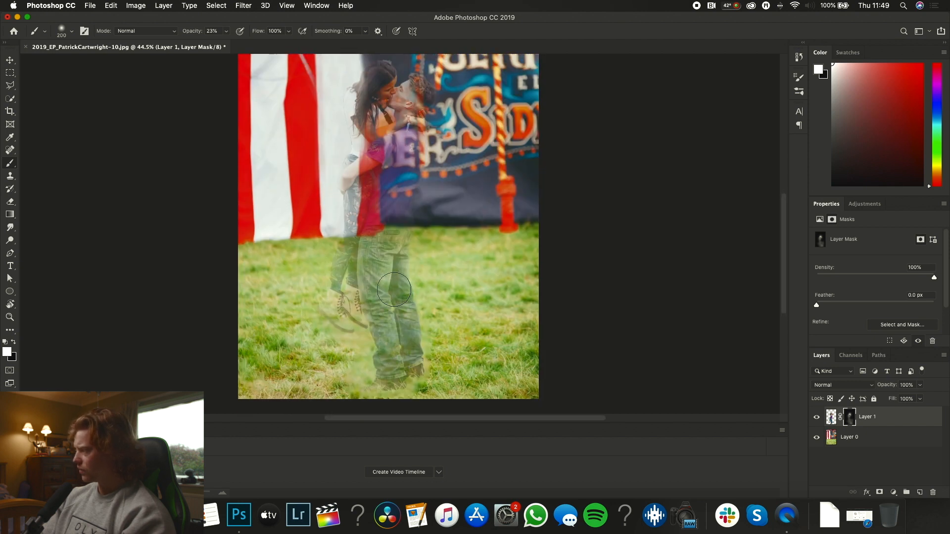
- Add a Hue/Saturation adjustment layer above Layer 1 for the couple's blue tint
{"action": "left_click", "coordinate": [832, 417]}
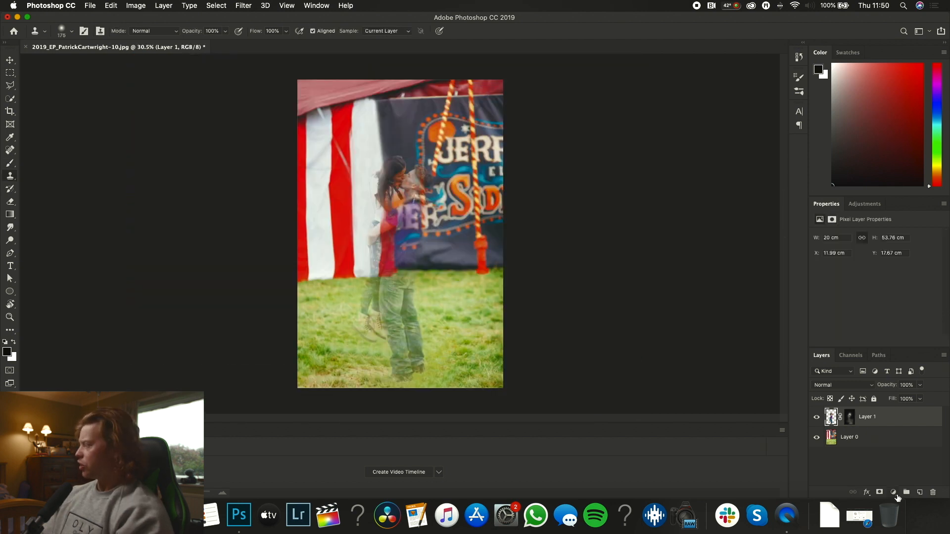
{"action": "left_click", "coordinate": [892, 492]}
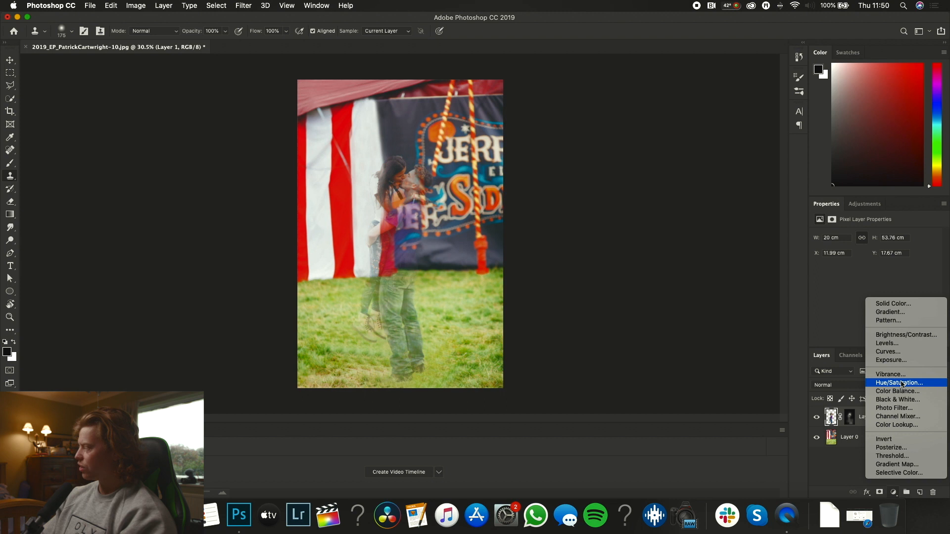
{"action": "left_click", "coordinate": [898, 382]}
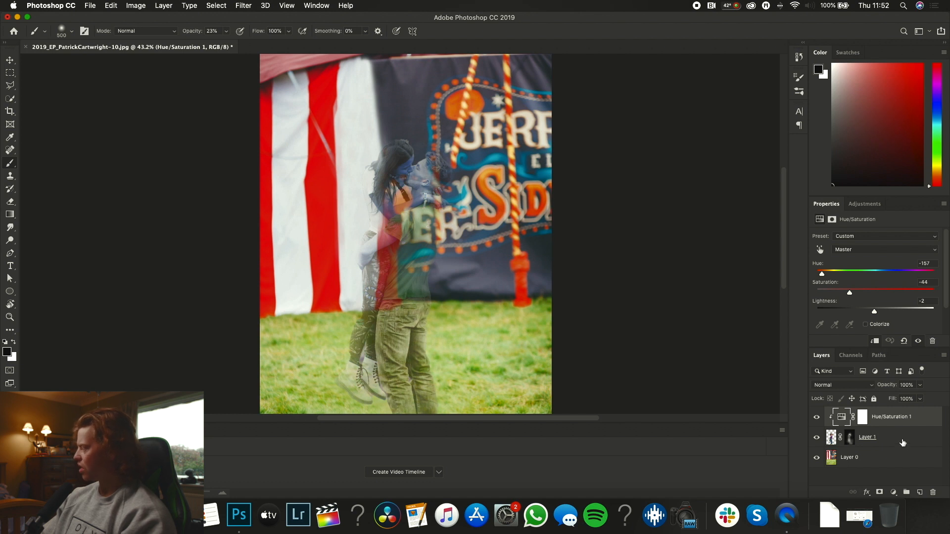
- Select Layer 1 and then its layer mask for the couple
{"action": "left_click", "coordinate": [866, 437]}
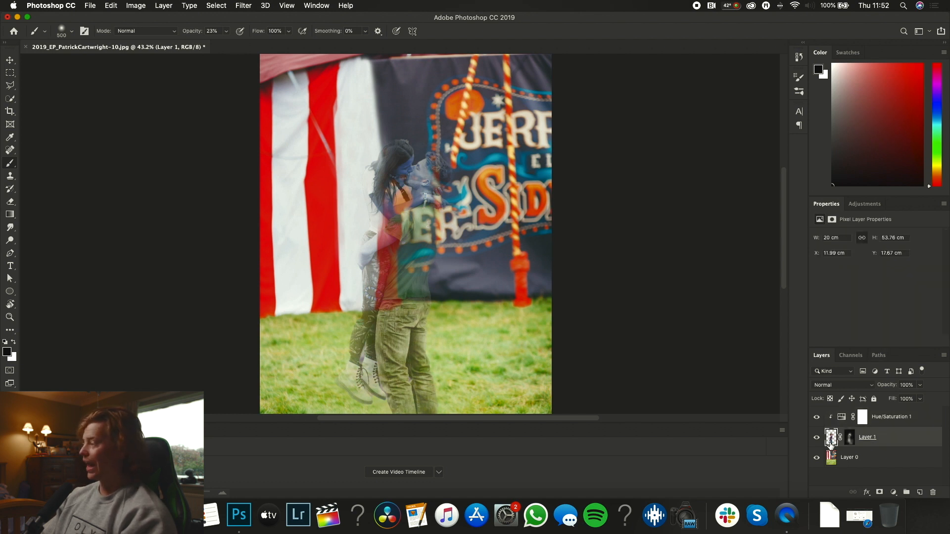
{"action": "left_click", "coordinate": [849, 437]}
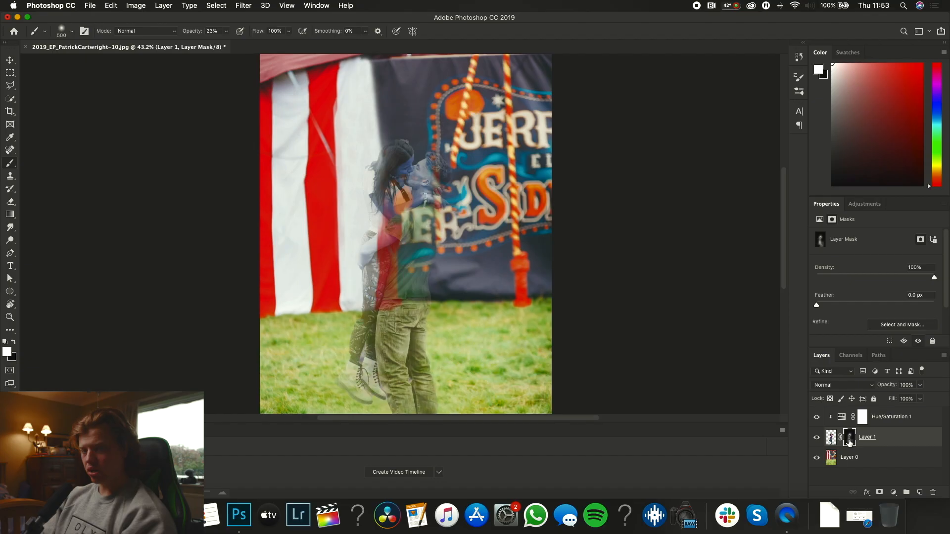
{"action": "mouse_move", "coordinate": [849, 438]}
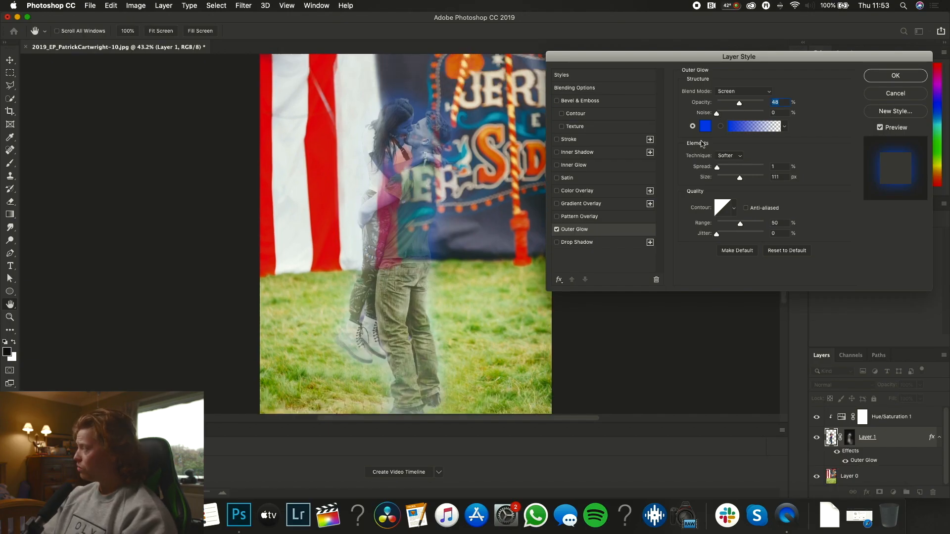
- Confirm the #004eff outer glow, accept the layer style and open GhostKissin.jpg in Preview
{"action": "left_click", "coordinate": [705, 126]}
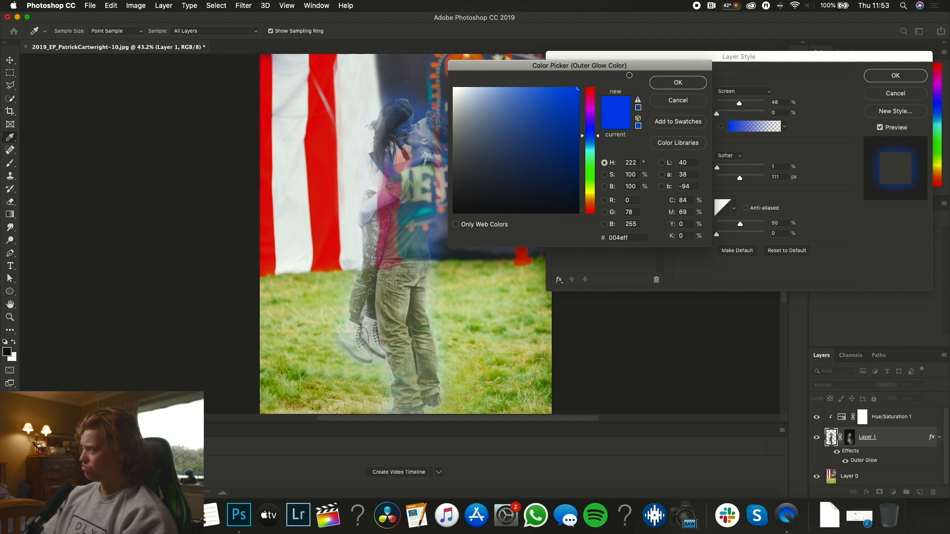
{"action": "left_click", "coordinate": [676, 82]}
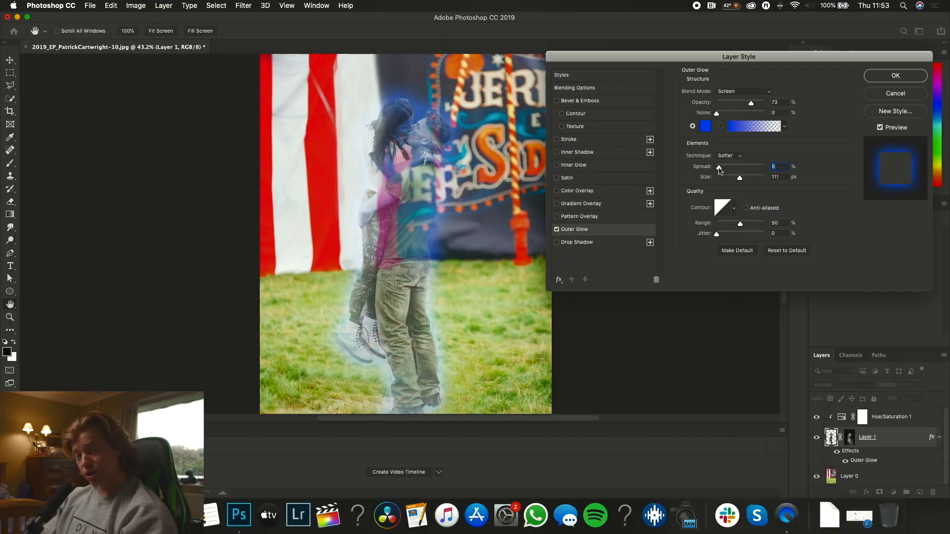
{"action": "left_click", "coordinate": [894, 75]}
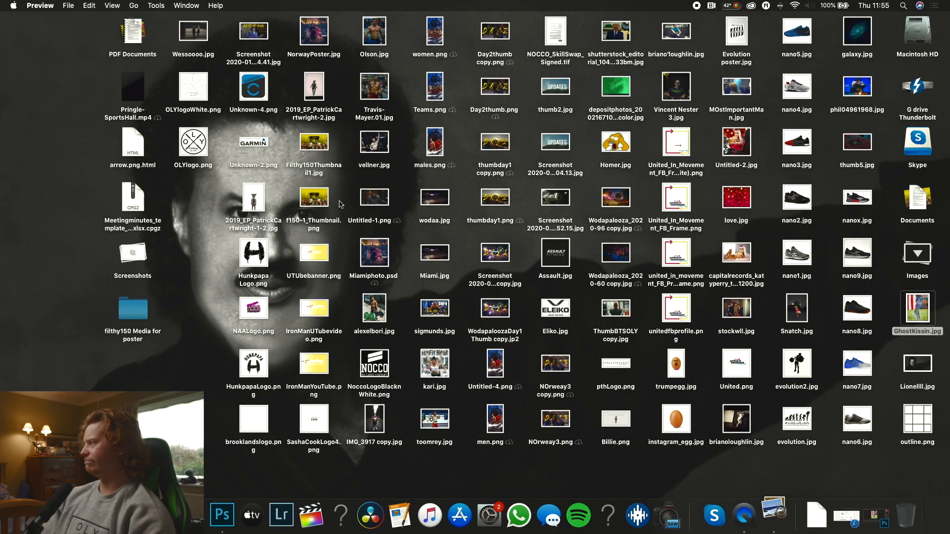
{"action": "double_click", "coordinate": [916, 311]}
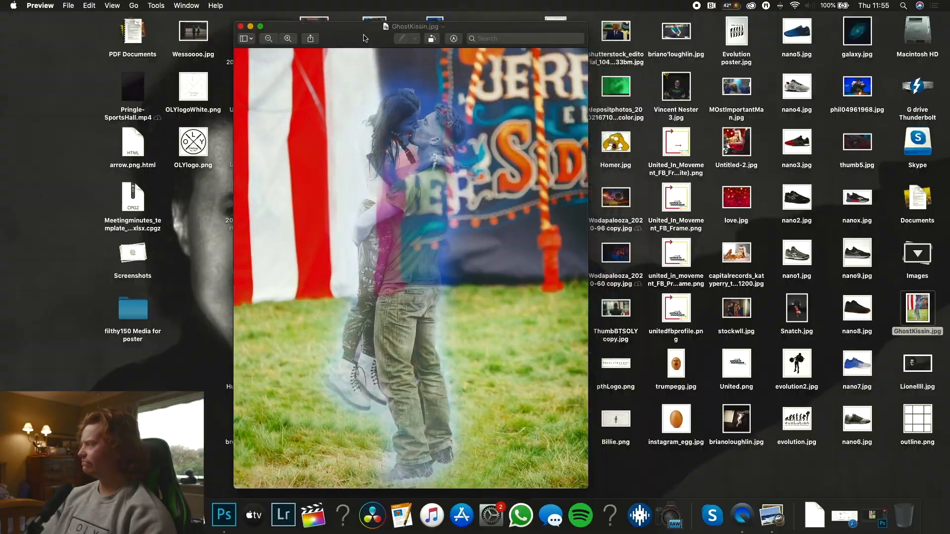